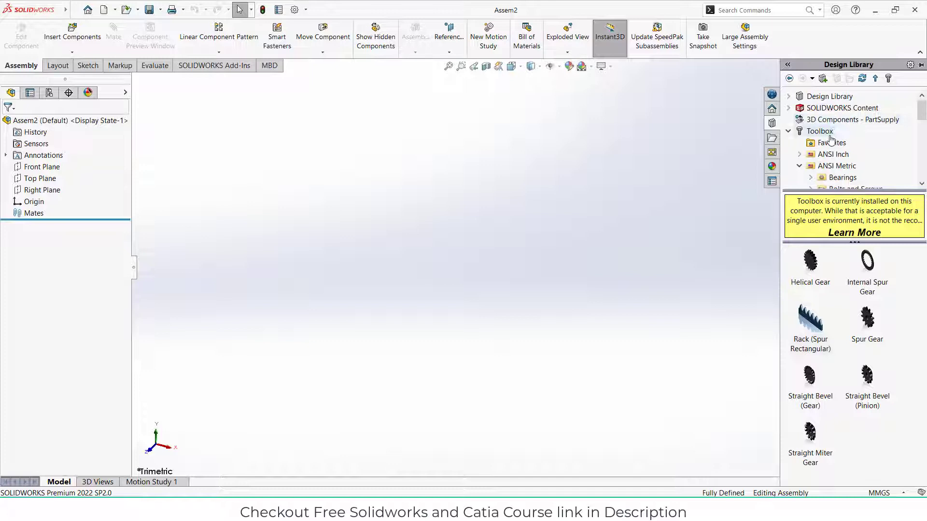
Open the ANSI Metric gear parts in the Toolbox library to place a 20-tooth module 1 spur gear
{"action": "left_click", "coordinate": [819, 131]}
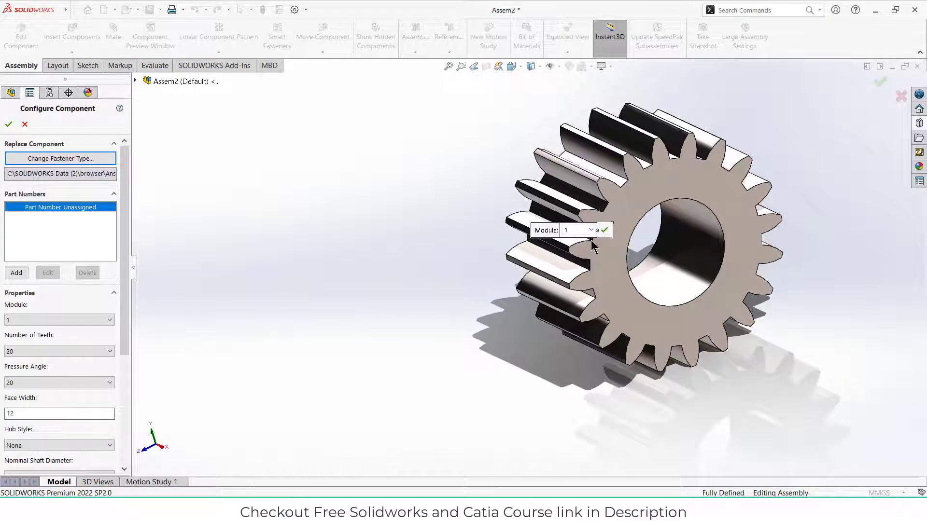
{"action": "mouse_move", "coordinate": [744, 307]}
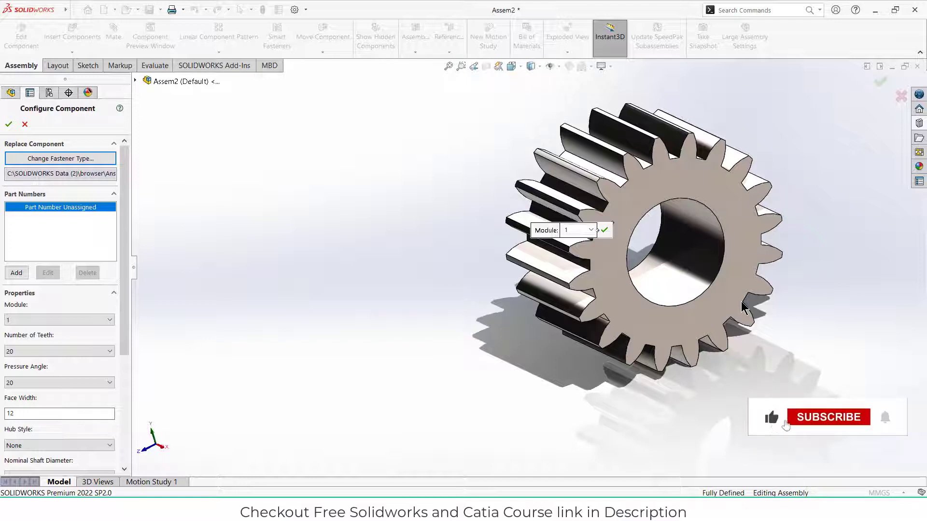
Confirm the spur gear settings and add a rectangular spur rack to the assembly
{"action": "left_click", "coordinate": [827, 416]}
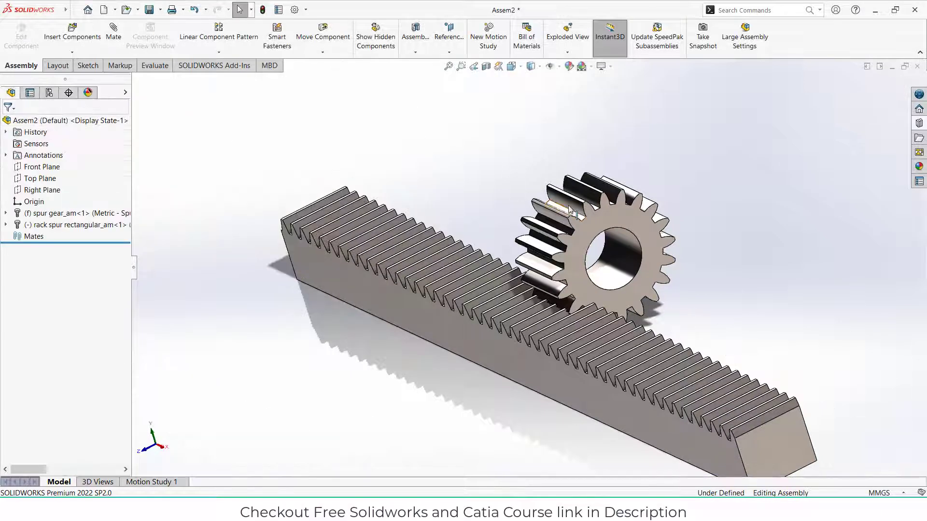
Set the spur gear to Float so it is no longer fixed
{"action": "left_click", "coordinate": [608, 236]}
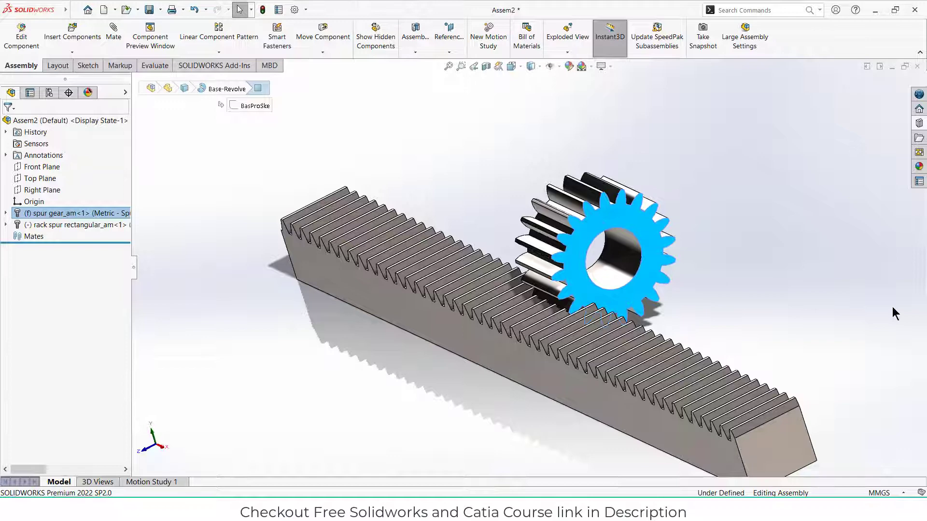
{"action": "right_click", "coordinate": [614, 242]}
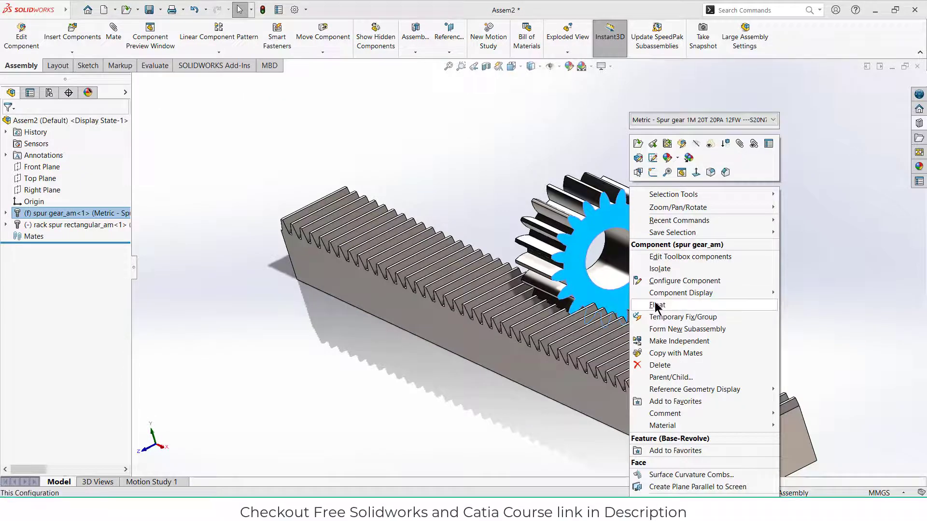
{"action": "left_click", "coordinate": [658, 305]}
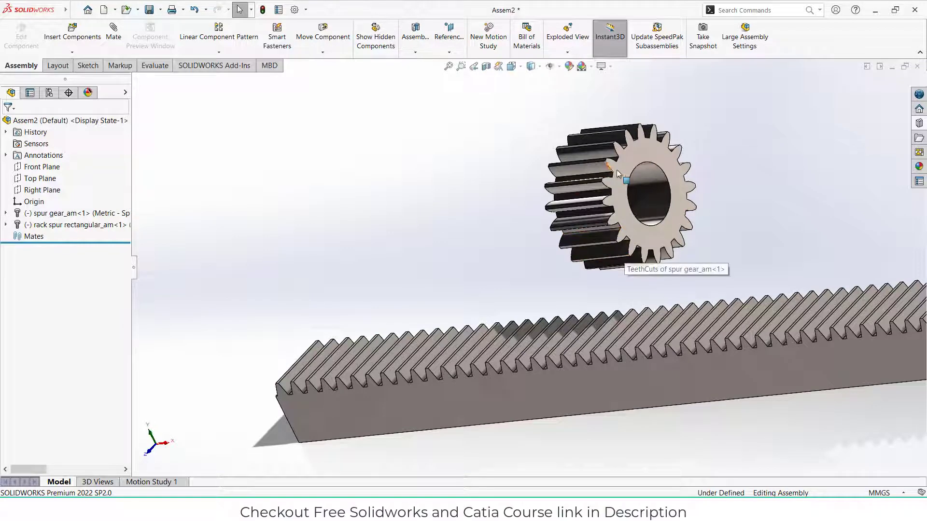
Sketch a vertical centerline across the rack on the Top Plane and exit the sketch
{"action": "left_click", "coordinate": [635, 189]}
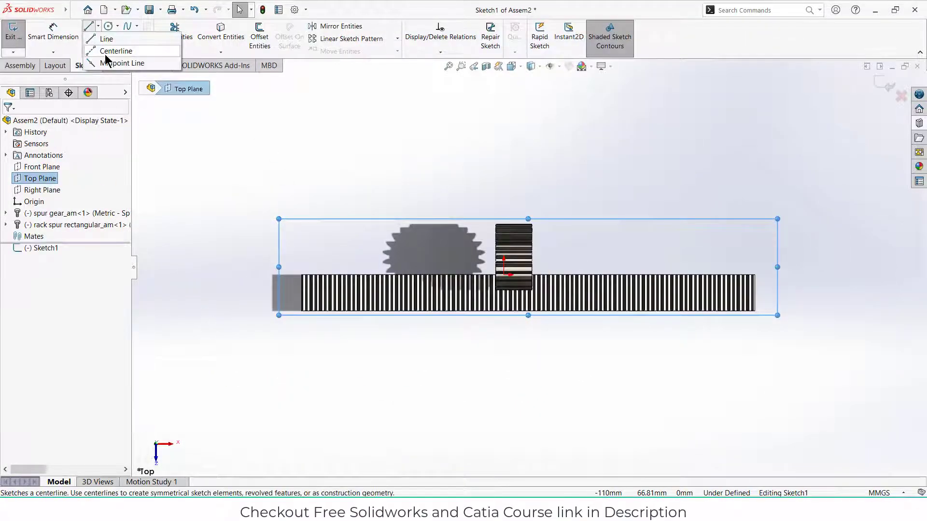
{"action": "left_click", "coordinate": [117, 51]}
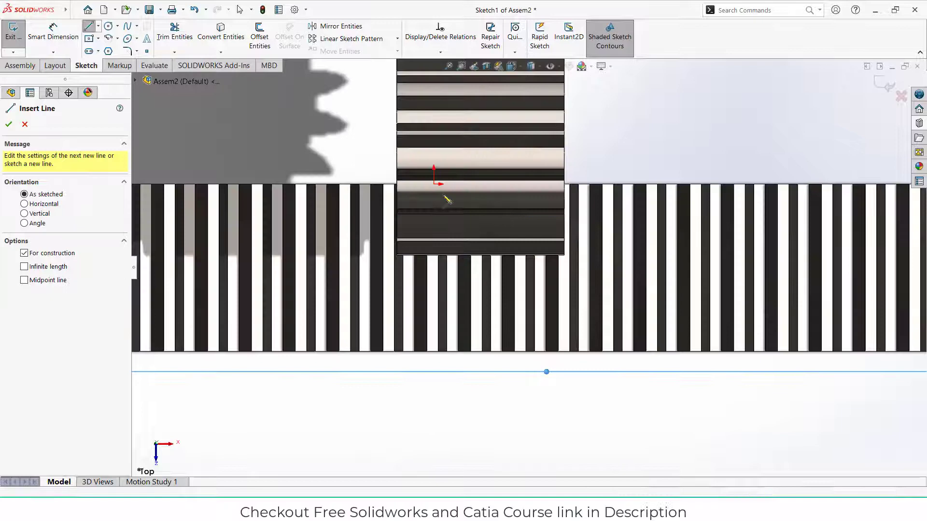
{"action": "left_click_drag", "start_coordinate": [434, 170], "coordinate": [434, 423]}
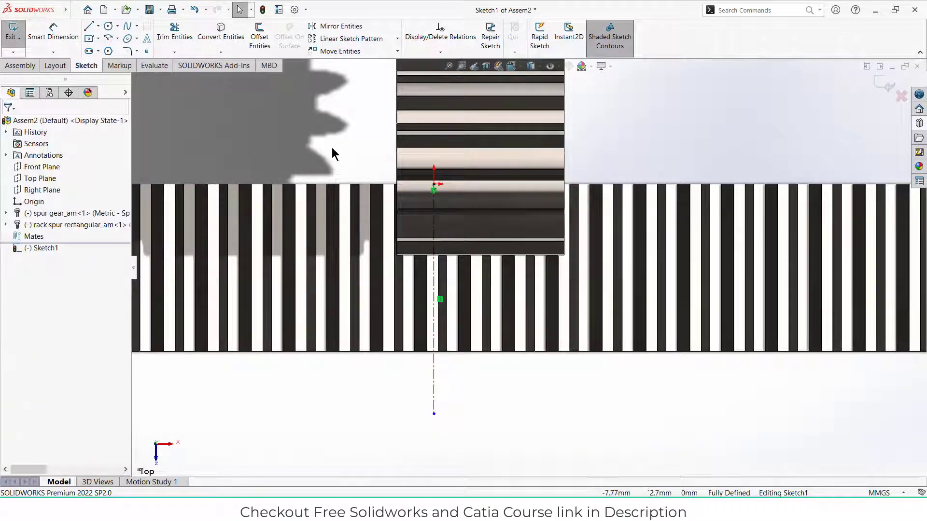
{"action": "left_click", "coordinate": [13, 36]}
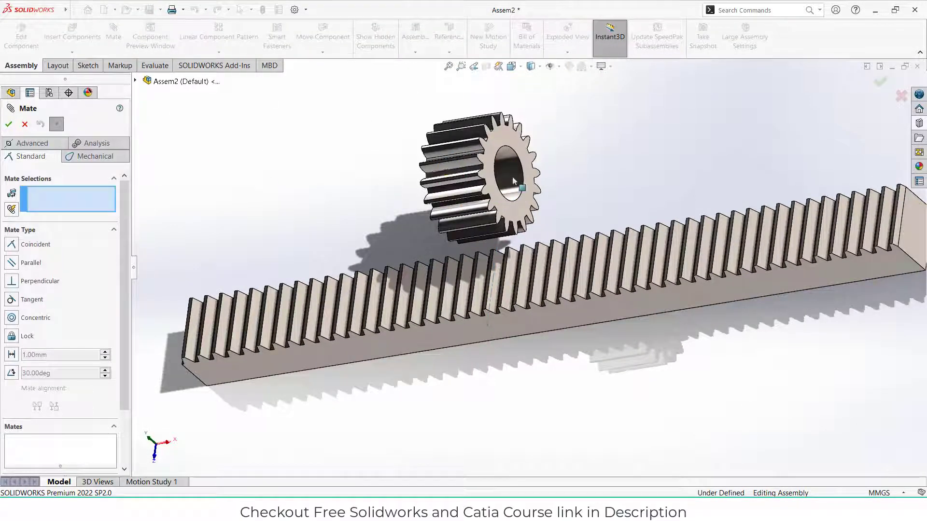
Mate the gear bore concentric to Line1 of Sketch1 and a gear face coincident to the rack
{"action": "left_click", "coordinate": [511, 181]}
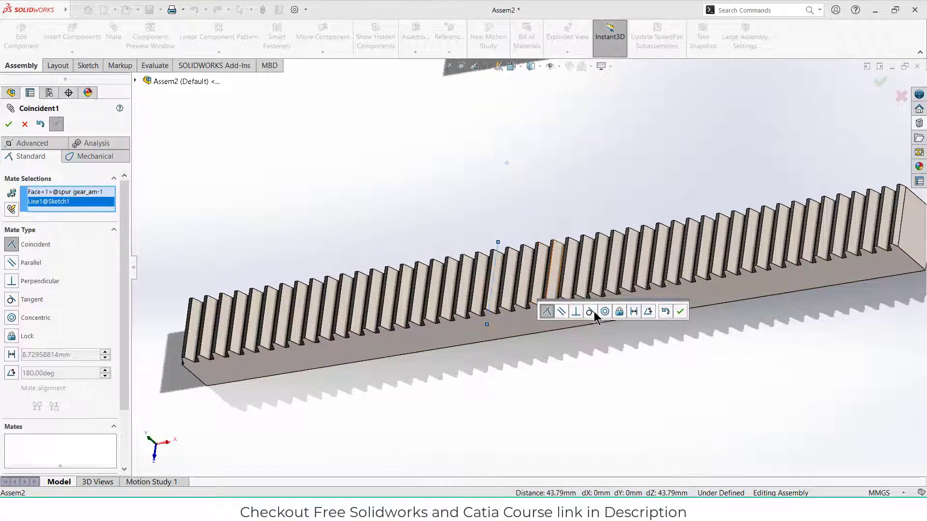
{"action": "left_click", "coordinate": [603, 312]}
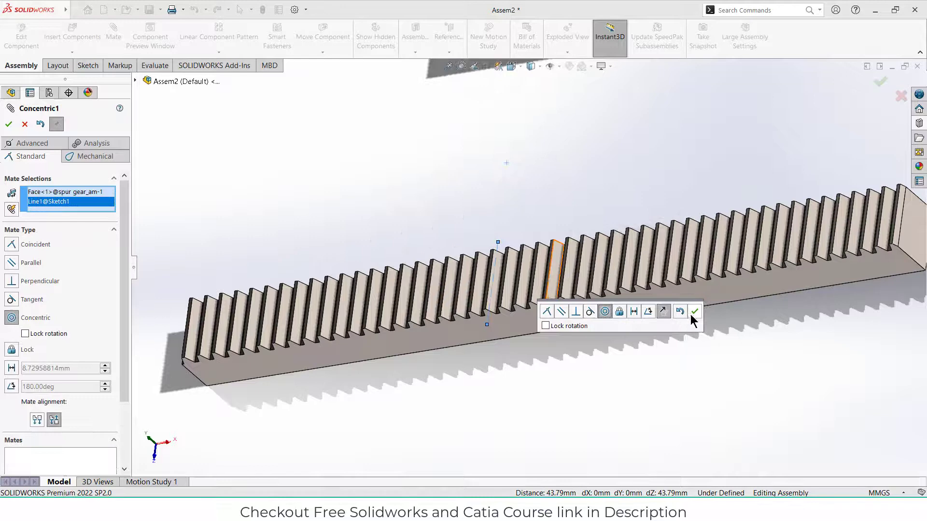
{"action": "left_click", "coordinate": [695, 311]}
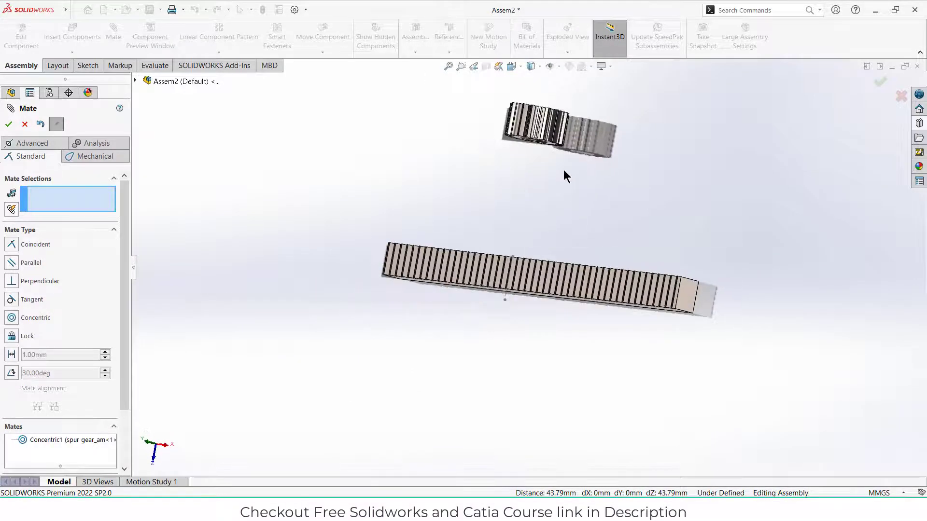
{"action": "left_click", "coordinate": [538, 124]}
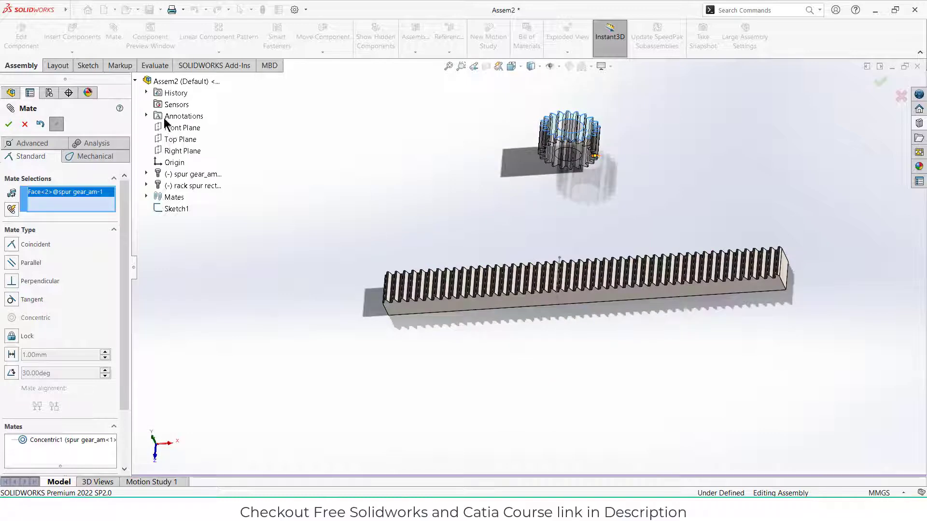
{"action": "left_click", "coordinate": [184, 127]}
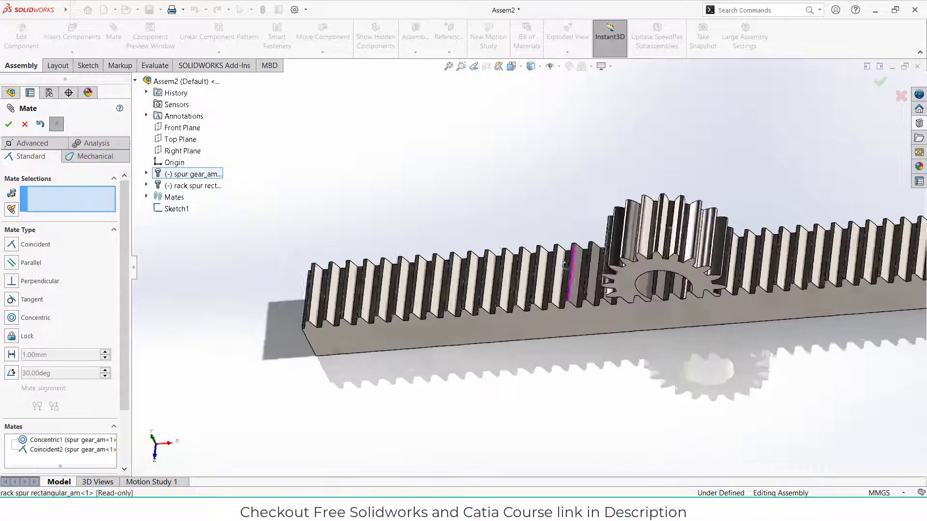
{"action": "left_click", "coordinate": [8, 125]}
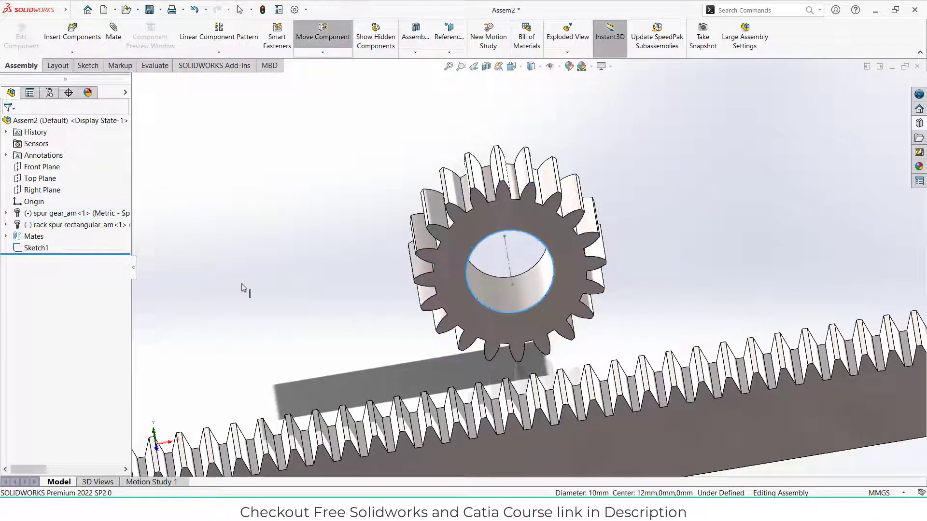
Drag the rack beneath the gear with Move Component so their teeth overlap
{"action": "left_click", "coordinate": [508, 272]}
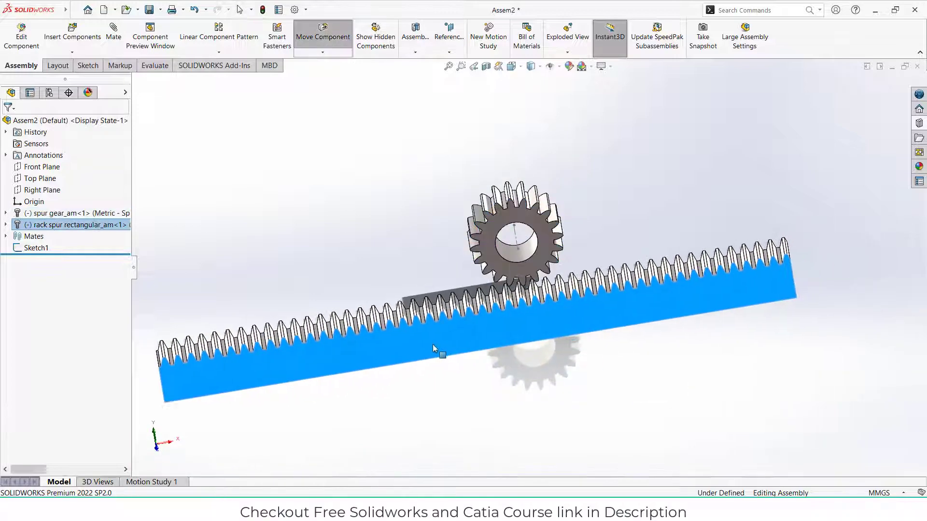
{"action": "left_click_drag", "start_coordinate": [435, 348], "coordinate": [500, 323]}
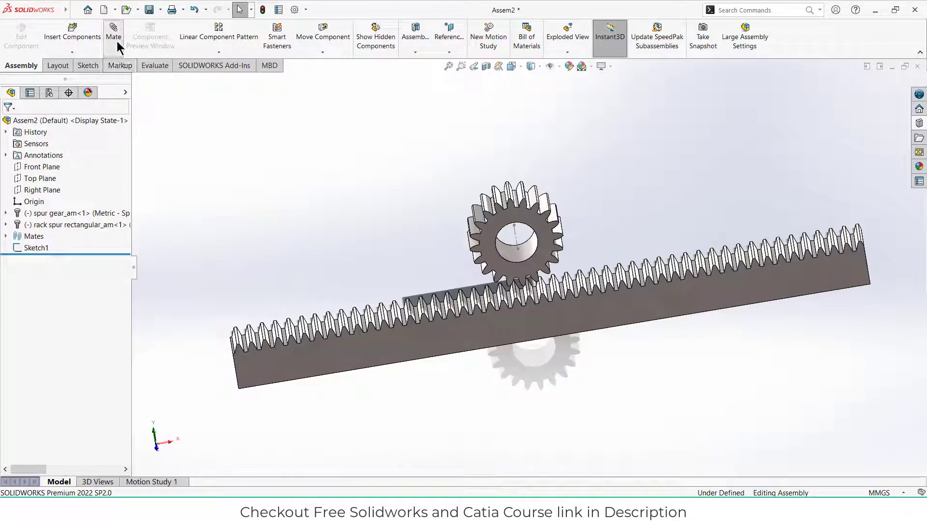
{"action": "left_click", "coordinate": [113, 34]}
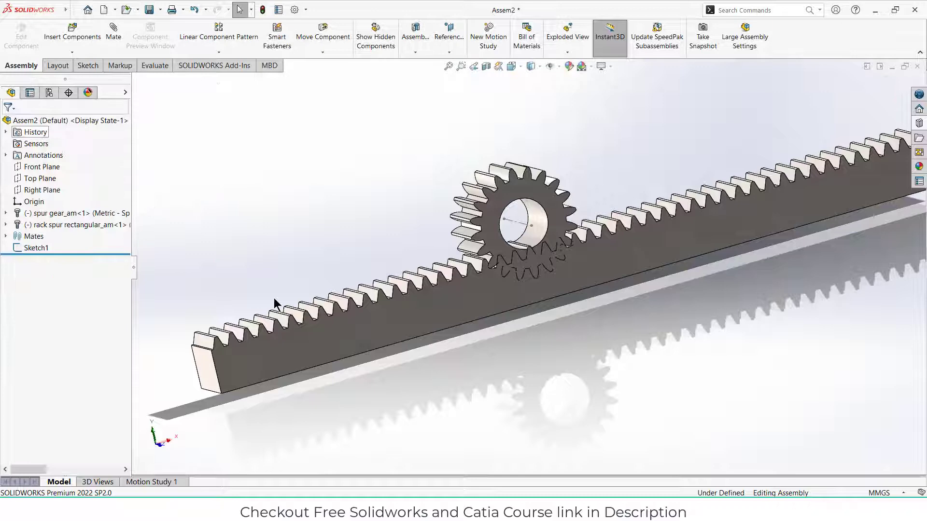
Expand the rack's feature list to reach the TooCutSkelII sketch
{"action": "left_click", "coordinate": [66, 225]}
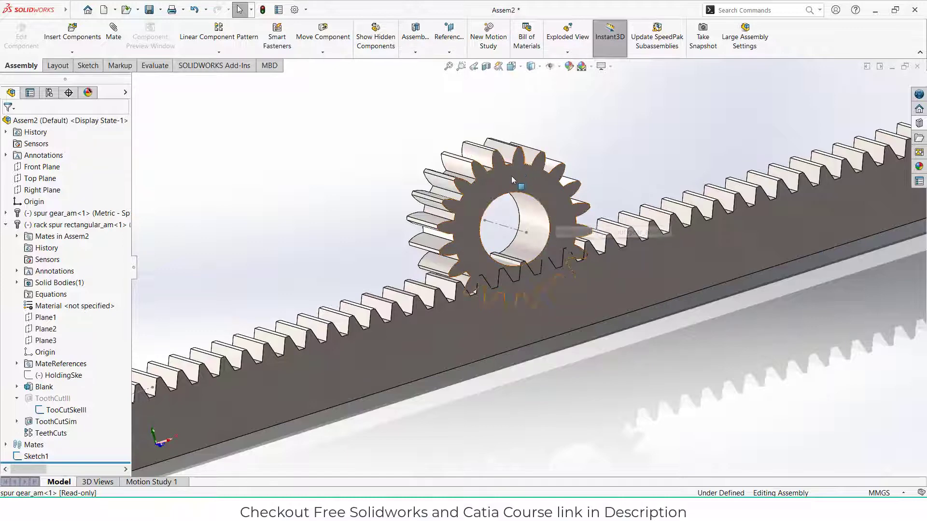
{"action": "mouse_move", "coordinate": [503, 187]}
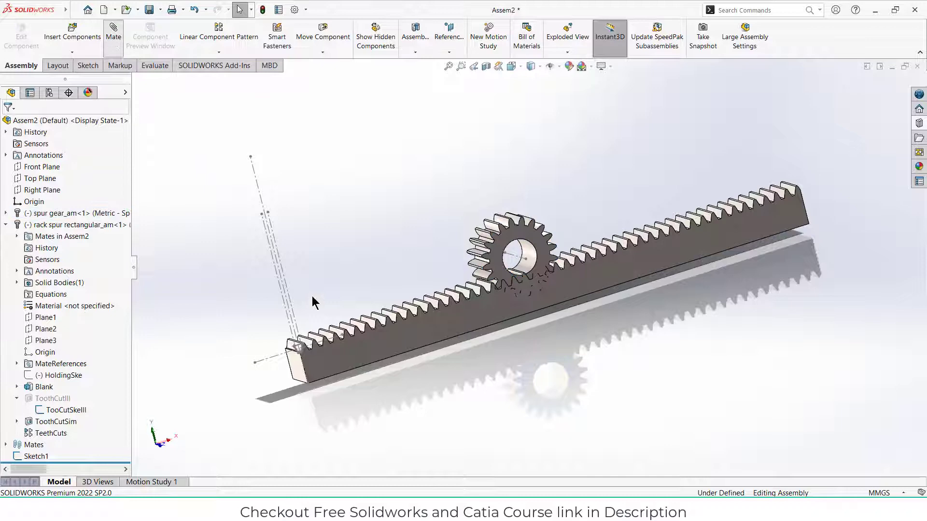
Add a 10 mm distance mate between Line6 of TooCutSkelII and the assembly Top Plane
{"action": "left_click", "coordinate": [113, 35]}
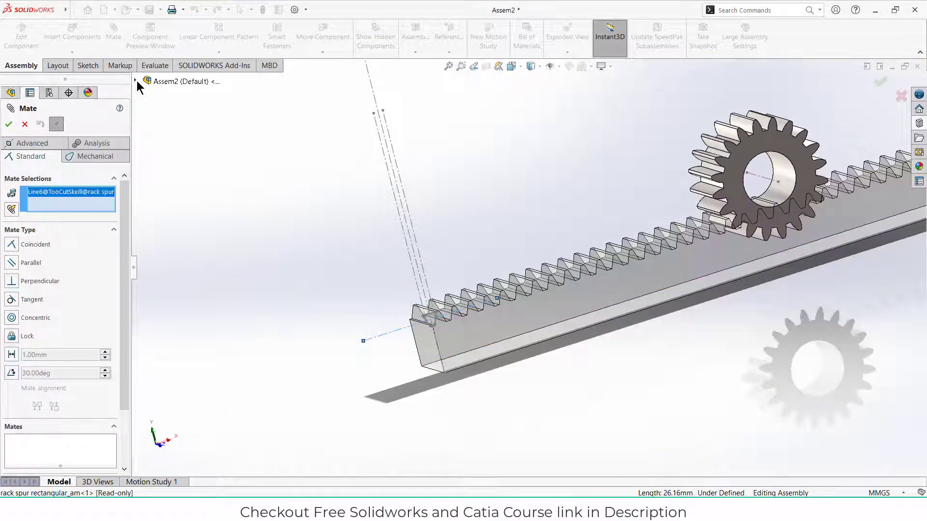
{"action": "left_click", "coordinate": [135, 81]}
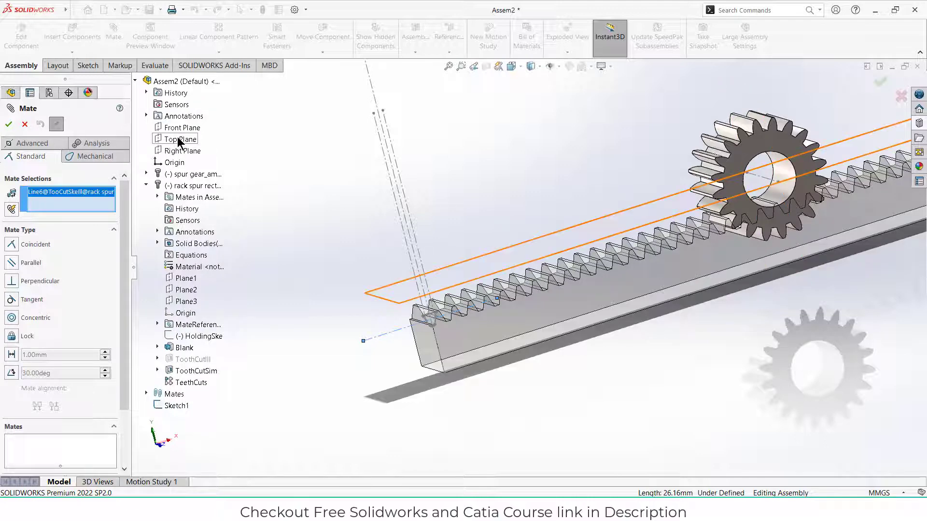
{"action": "left_click", "coordinate": [182, 139]}
{"action": "type", "text": "10"}
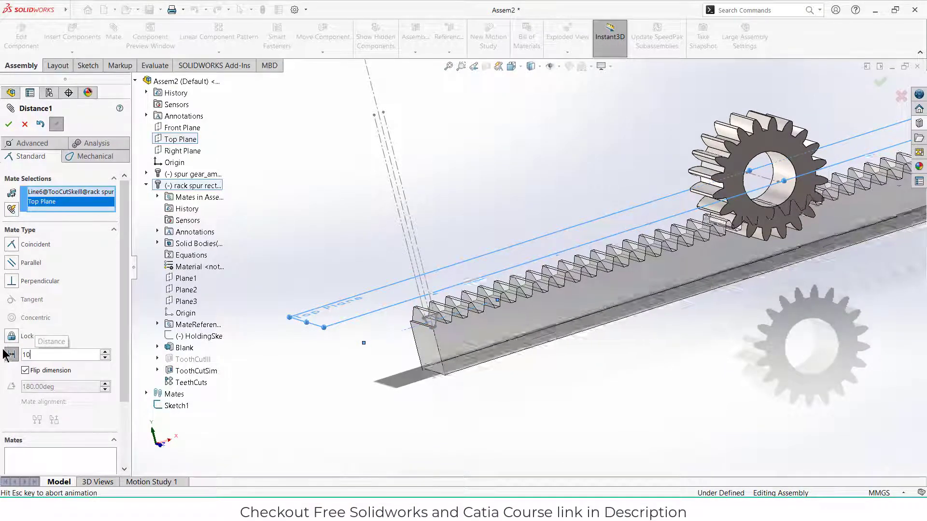
{"action": "left_click", "coordinate": [8, 124]}
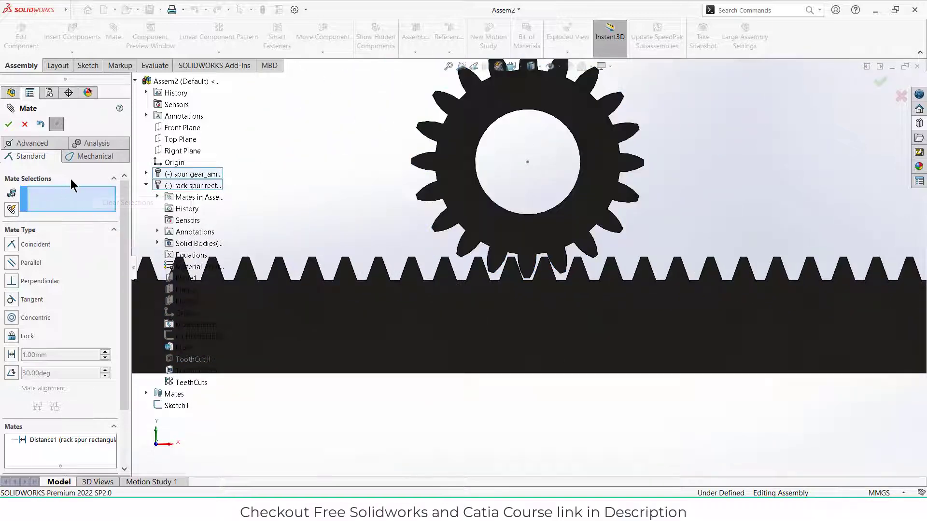
Choose the Rack Pinion mechanical mate and pick the rack's long bottom edge as the rack
{"action": "left_click", "coordinate": [95, 156]}
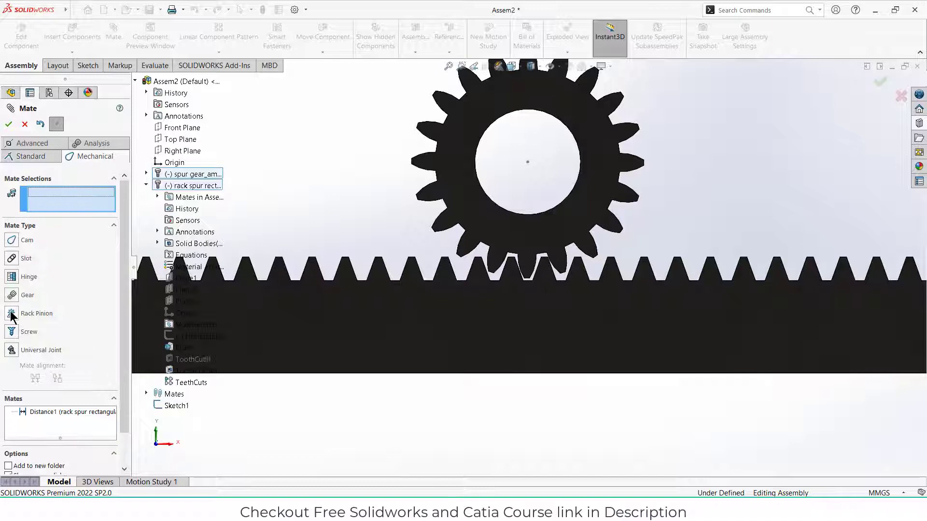
{"action": "left_click", "coordinate": [36, 313]}
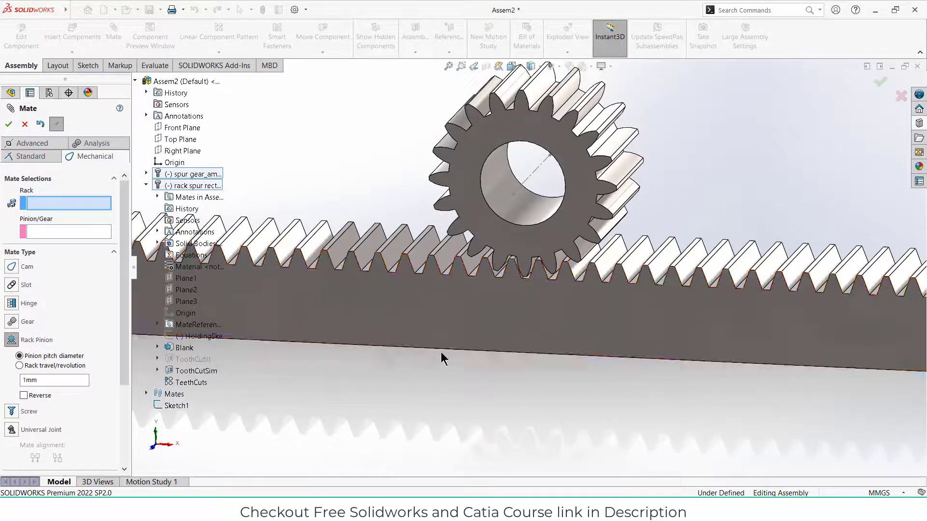
{"action": "left_click", "coordinate": [443, 337]}
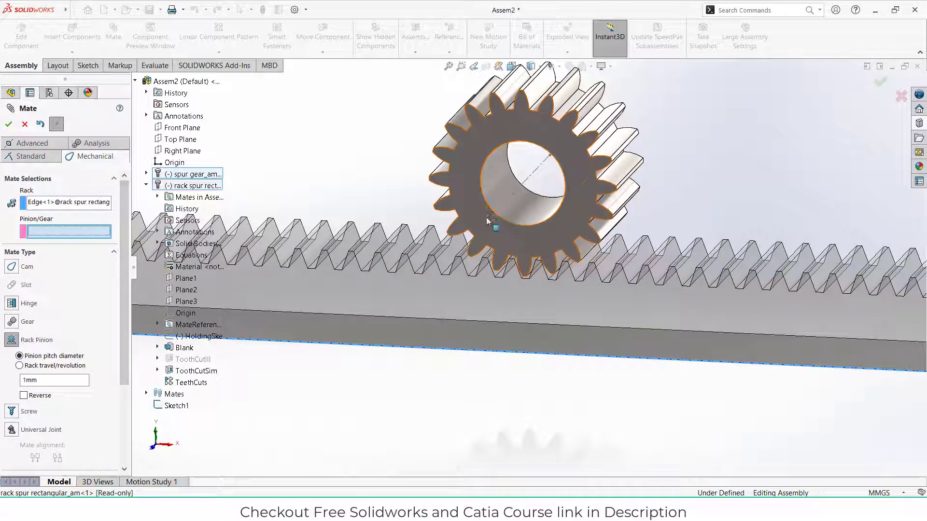
{"action": "mouse_move", "coordinate": [497, 216]}
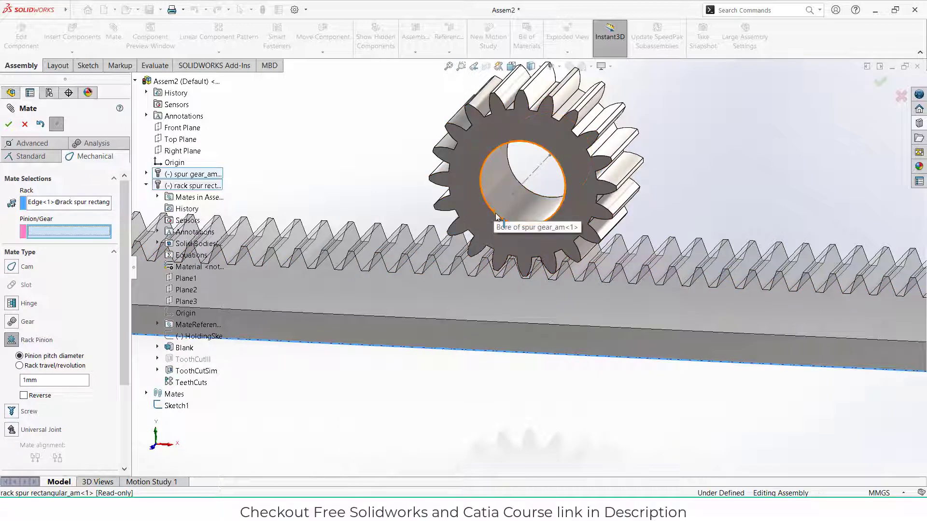
{"action": "left_click", "coordinate": [552, 214]}
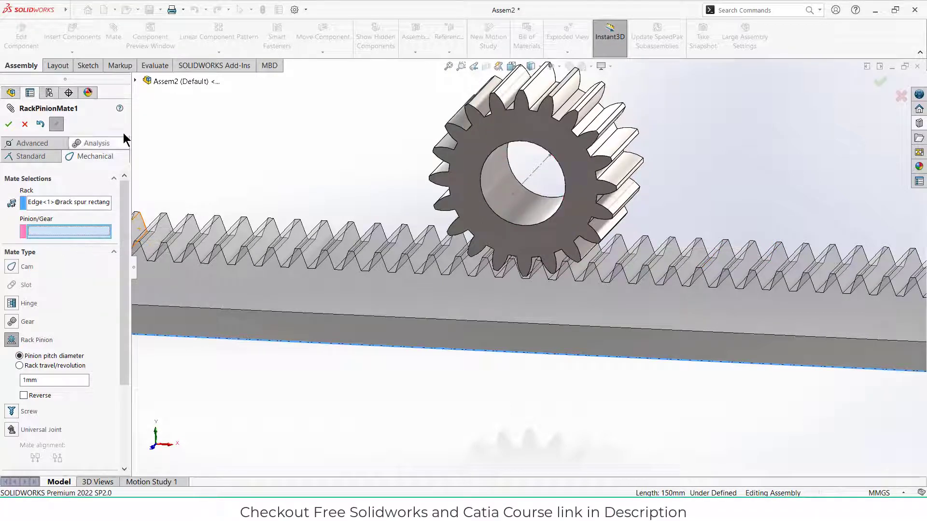
Pick the gear's ToothCut pitch arc as pinion, giving 20 mm pitch diameter, and confirm
{"action": "left_click", "coordinate": [135, 81]}
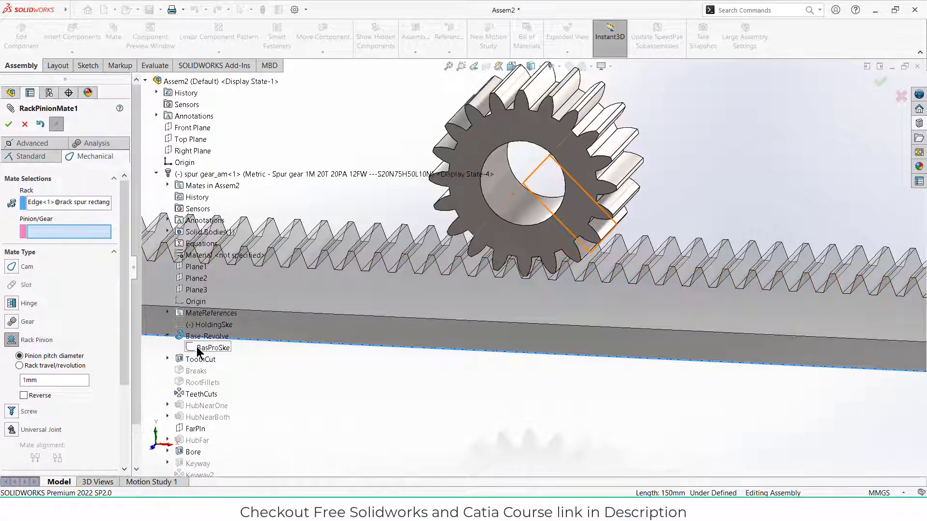
{"action": "left_click", "coordinate": [167, 359]}
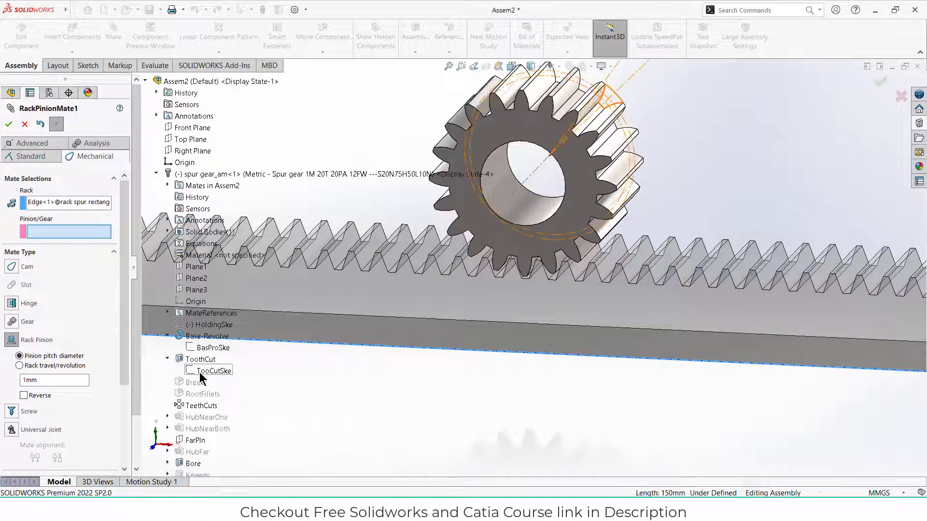
{"action": "right_click", "coordinate": [208, 371]}
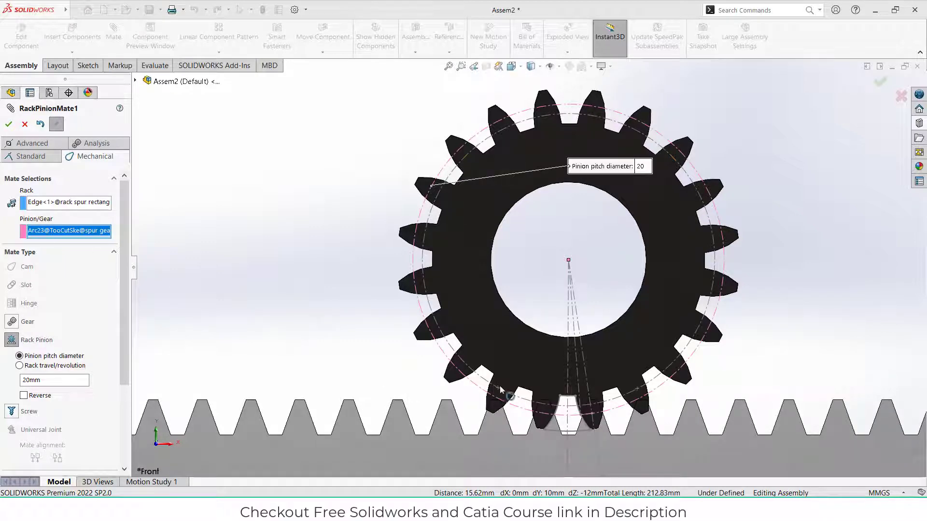
{"action": "scroll", "scroll_direction": "down", "scroll_amount": 3}
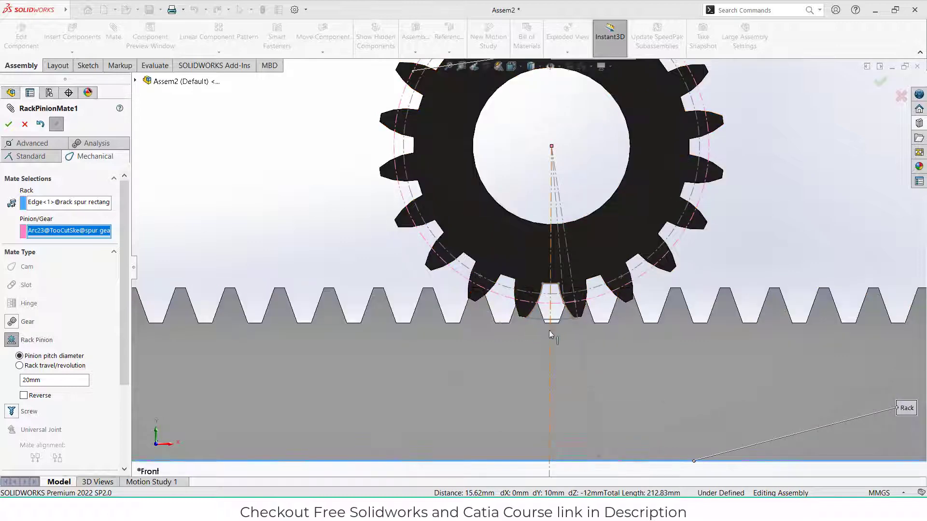
{"action": "left_click", "coordinate": [8, 124]}
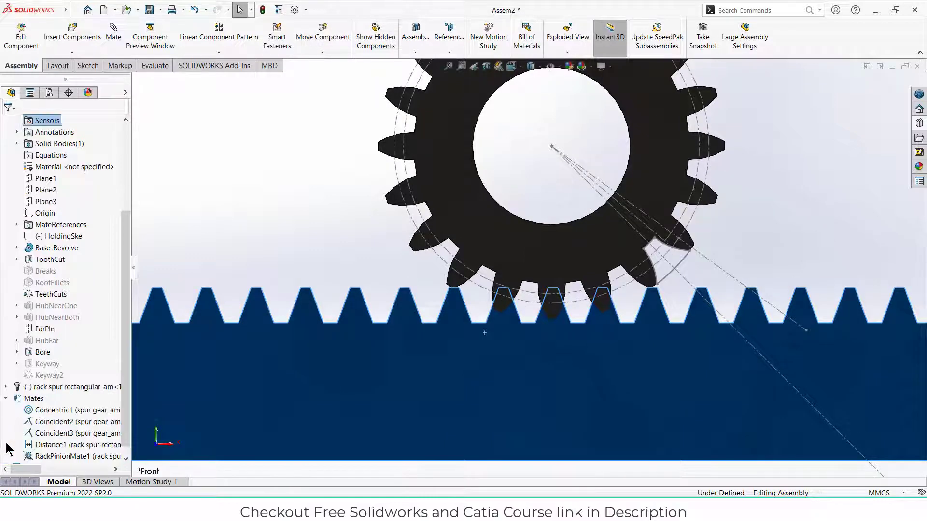
{"action": "right_click", "coordinate": [56, 456]}
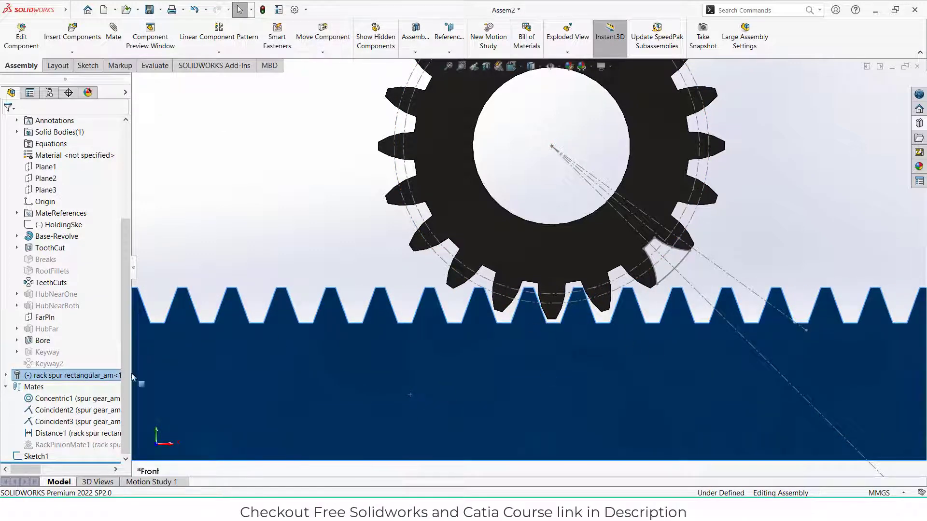
{"action": "right_click", "coordinate": [77, 445]}
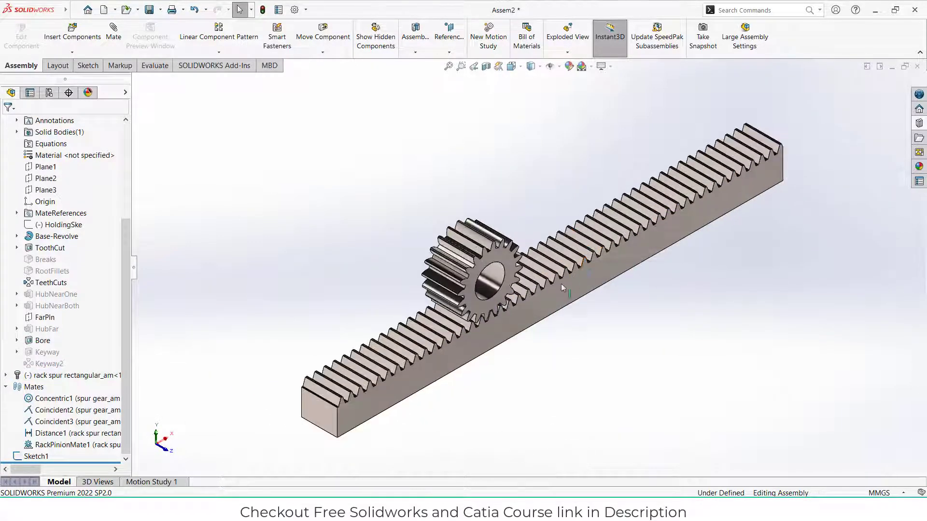
Add a rotary motor to the spur gear turning it 180 degrees over 0-5 seconds
{"action": "left_click", "coordinate": [152, 481]}
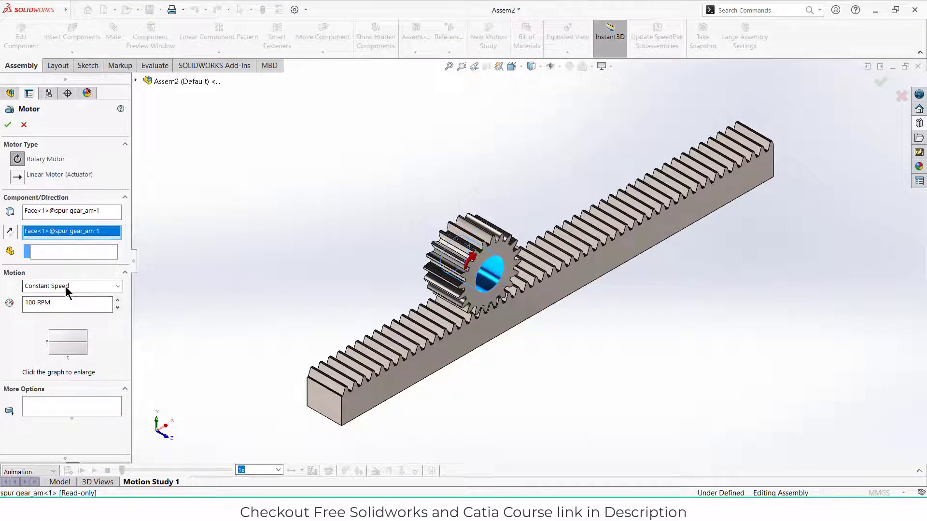
{"action": "left_click", "coordinate": [67, 286]}
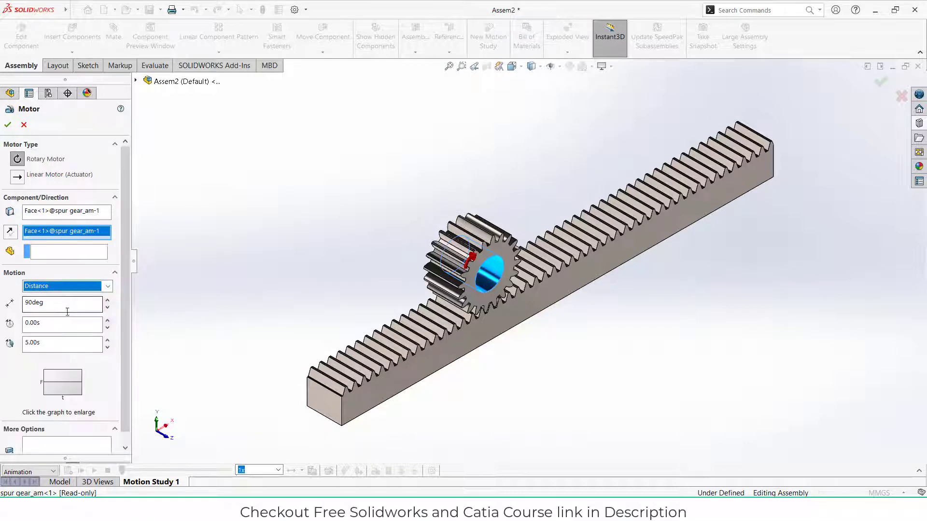
{"action": "type", "text": "180"}
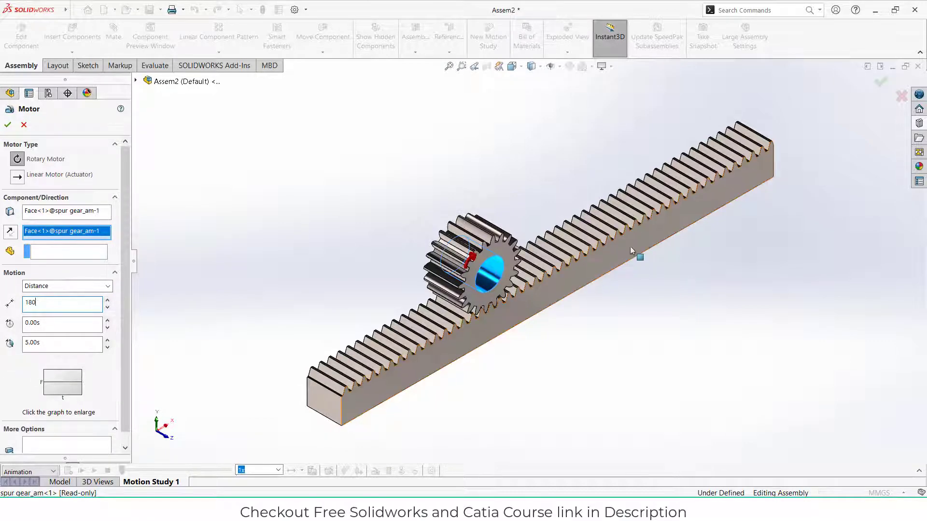
{"action": "mouse_move", "coordinate": [612, 276]}
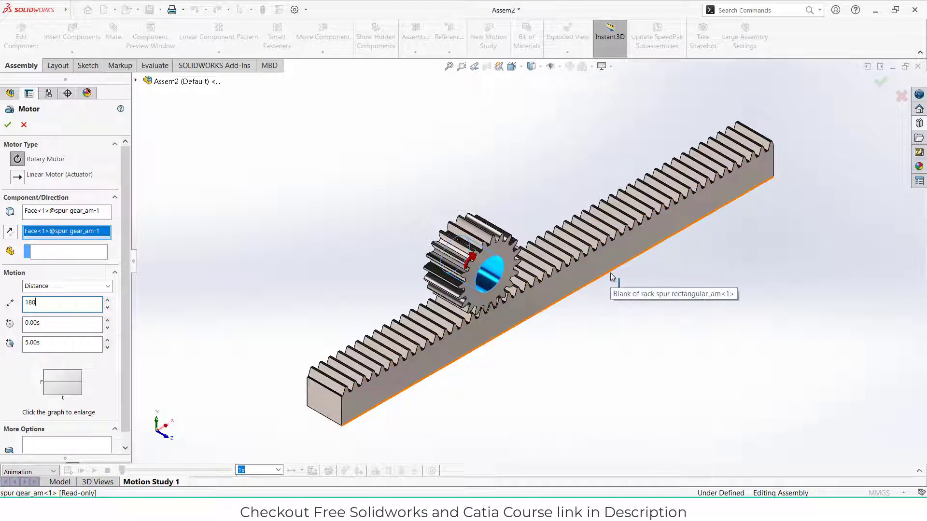
{"action": "mouse_move", "coordinate": [743, 401]}
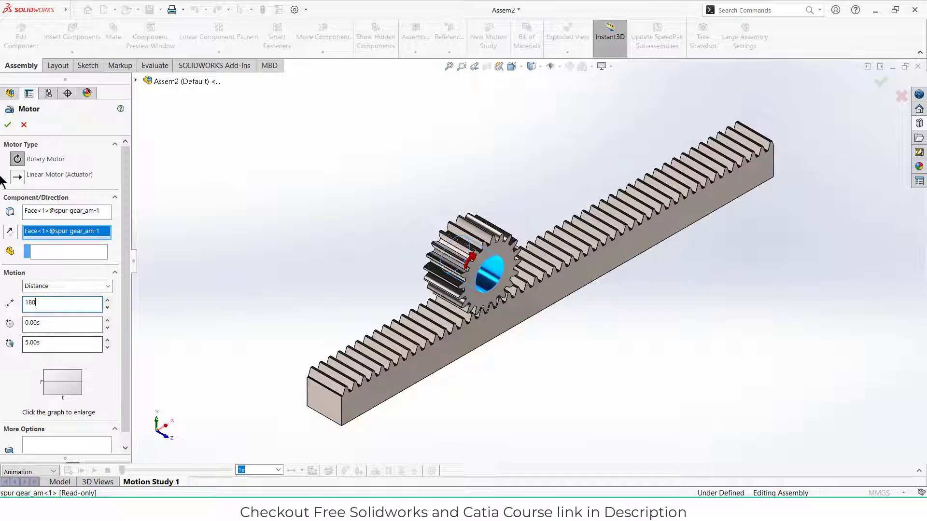
{"action": "left_click", "coordinate": [7, 125]}
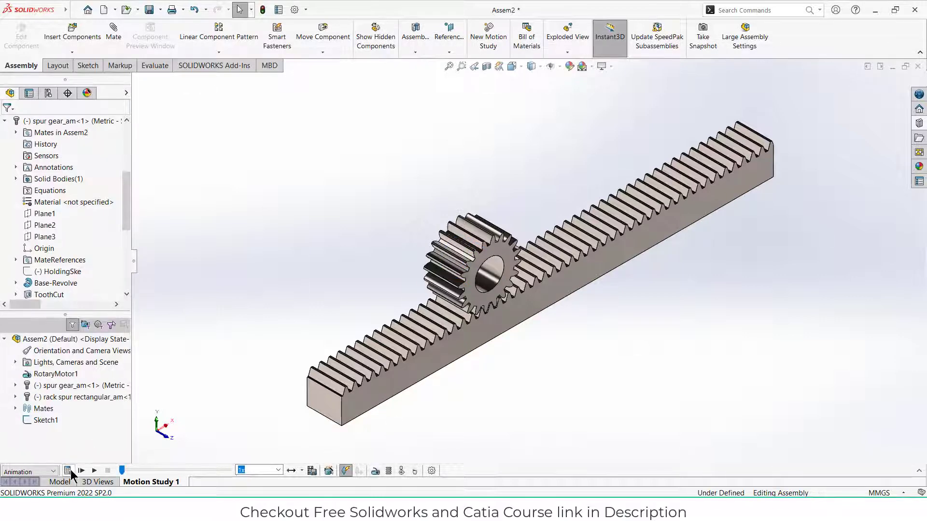
Set the motion study properties to 30 frames per second
{"action": "left_click", "coordinate": [67, 471]}
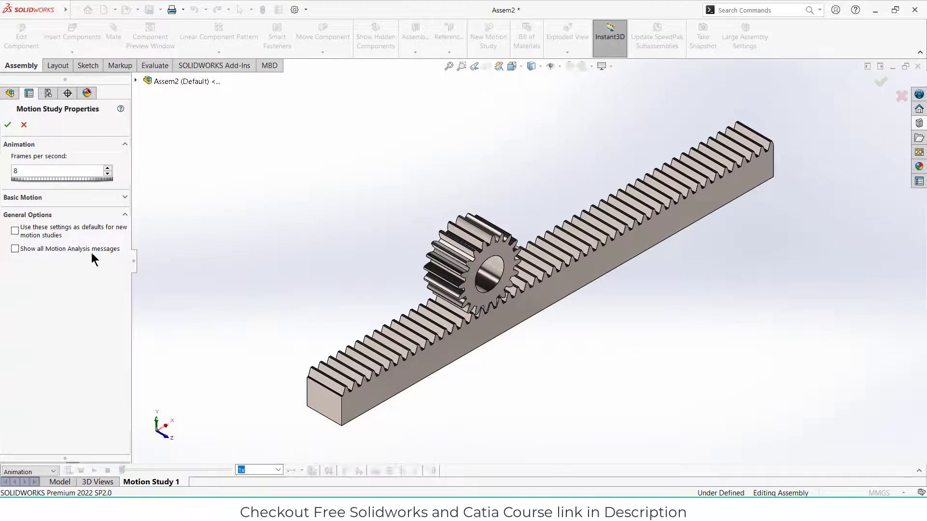
{"action": "type", "text": "30"}
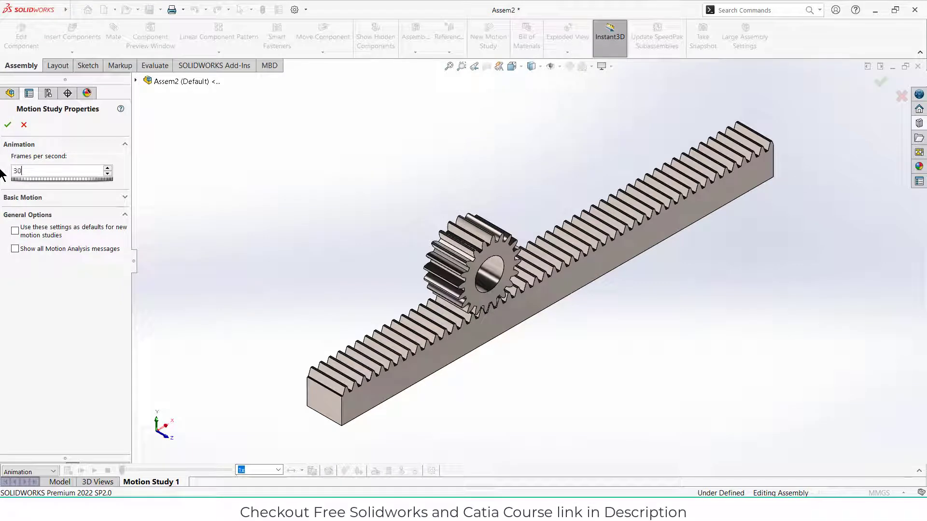
{"action": "left_click", "coordinate": [8, 124]}
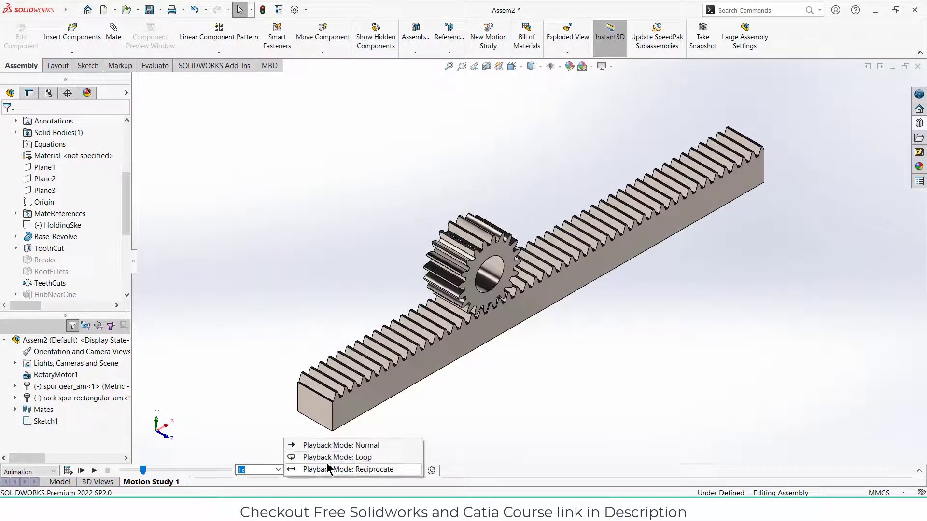
Switch playback to Reciprocate and play the gear-and-rack animation
{"action": "left_click", "coordinate": [342, 469]}
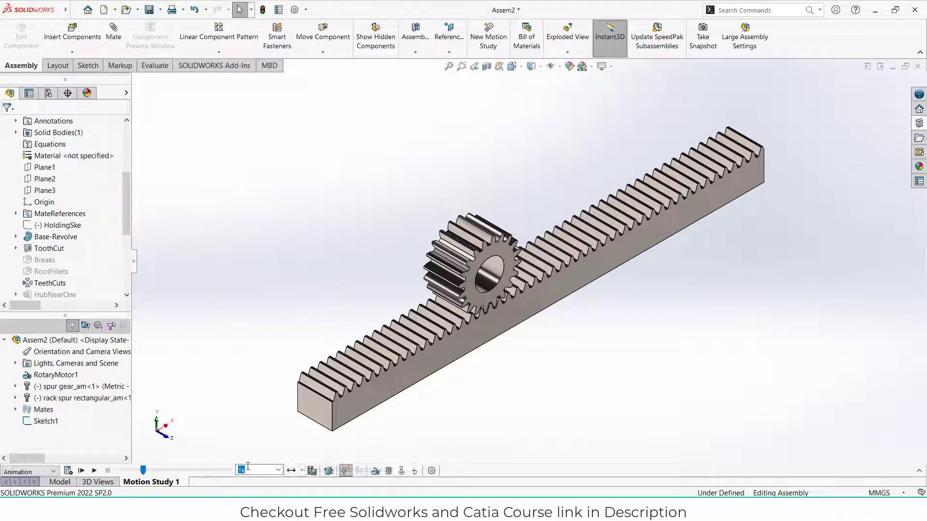
{"action": "left_click", "coordinate": [81, 471]}
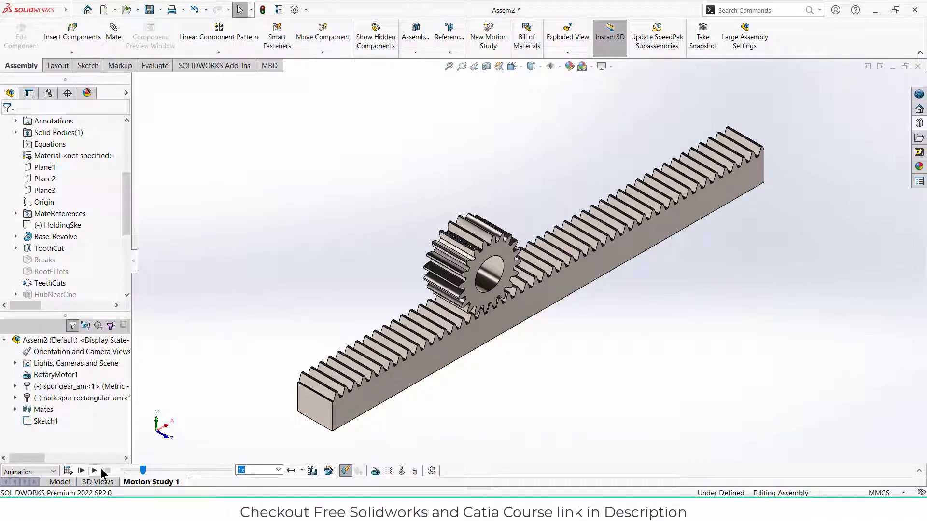
{"action": "left_click", "coordinate": [93, 471]}
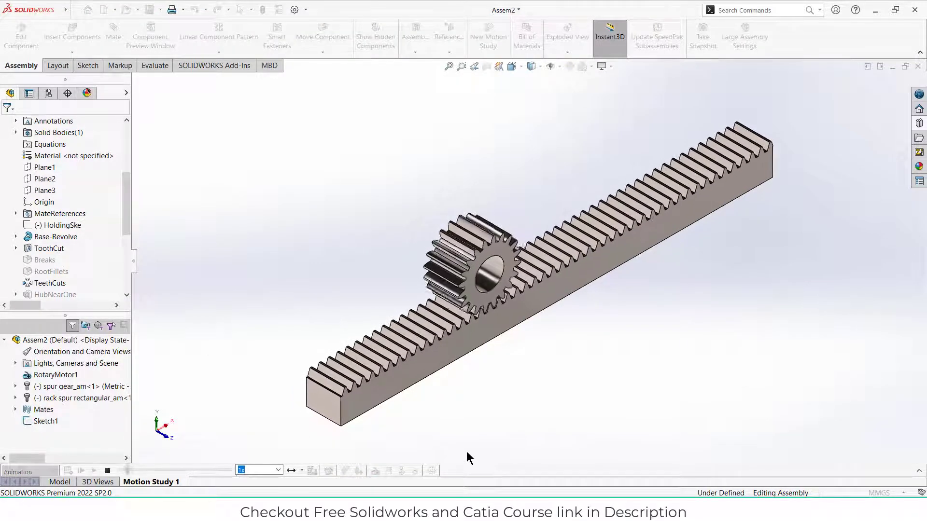